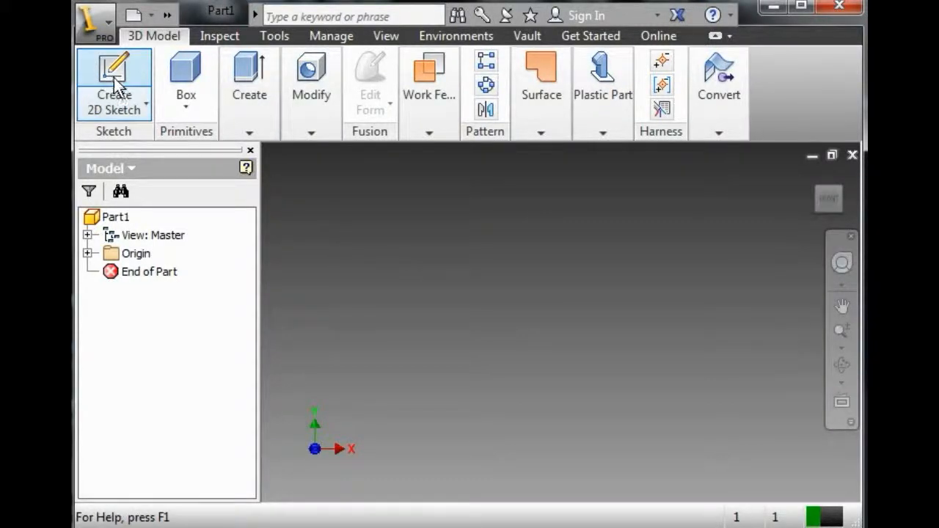
Start Sketch1 on a plane of the empty part via Create 2D Sketch.
click(113, 81)
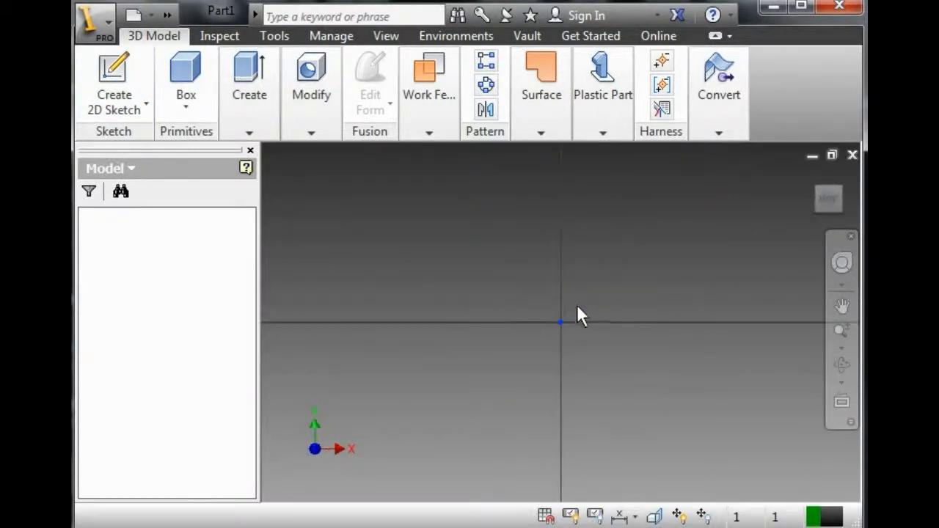
click(115, 81)
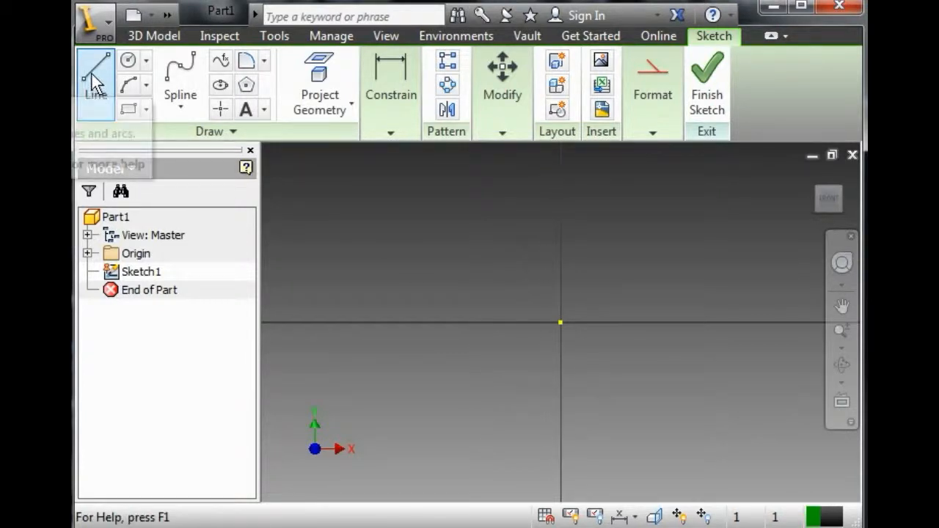
With the Line tool, place the start point of the first slanted line.
click(96, 70)
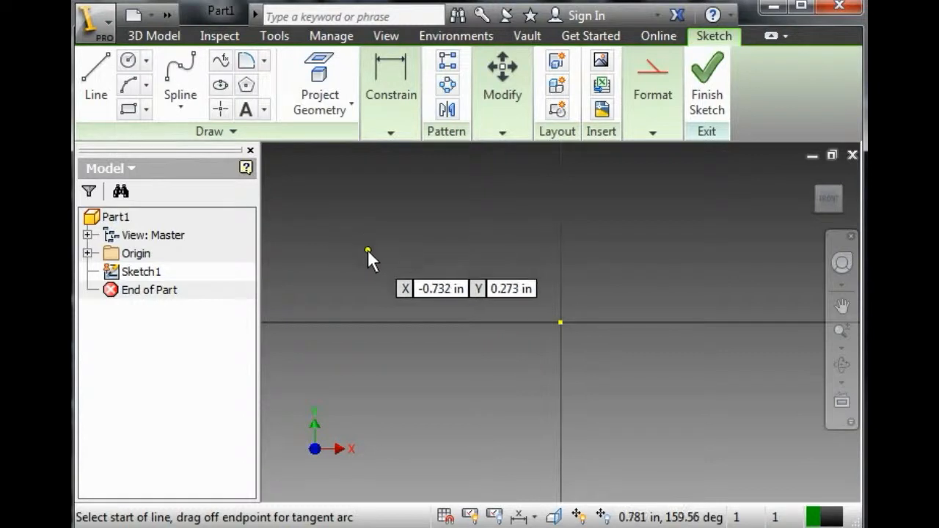
click(367, 251)
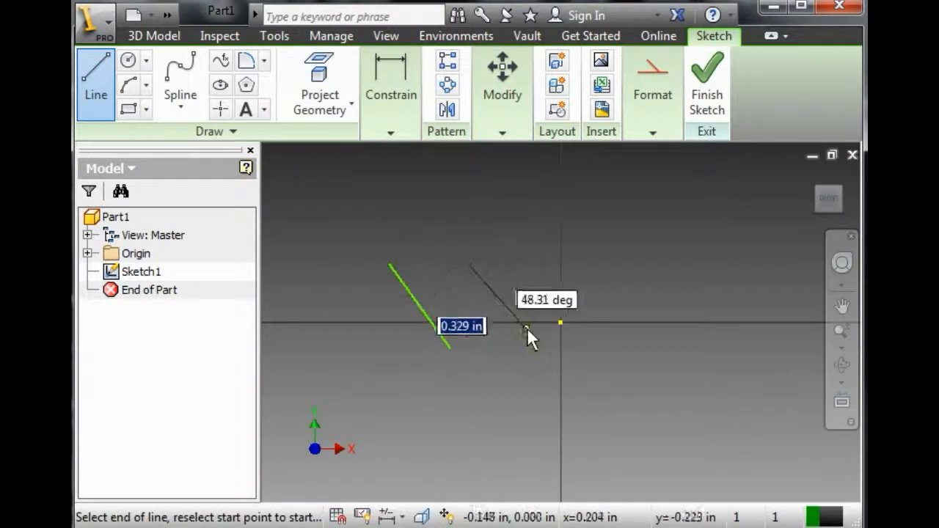
mouse_move(536, 252)
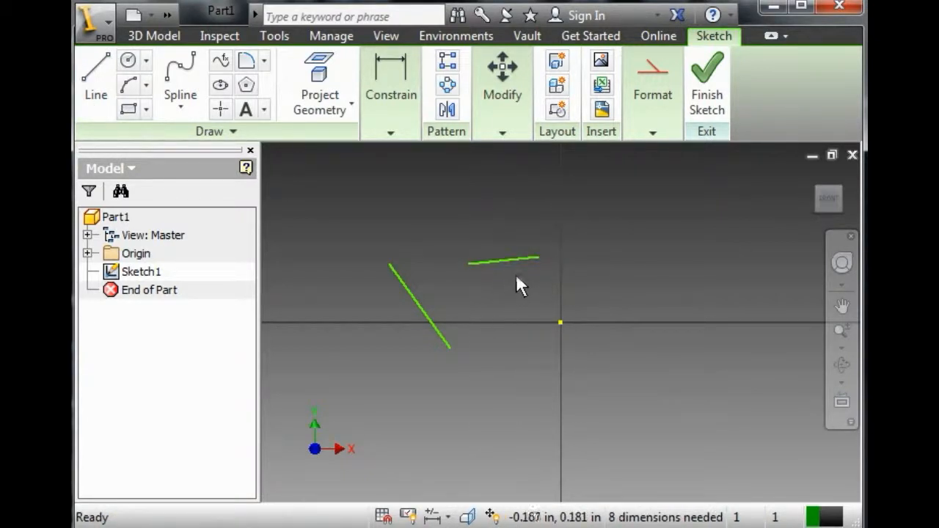
mouse_move(565, 203)
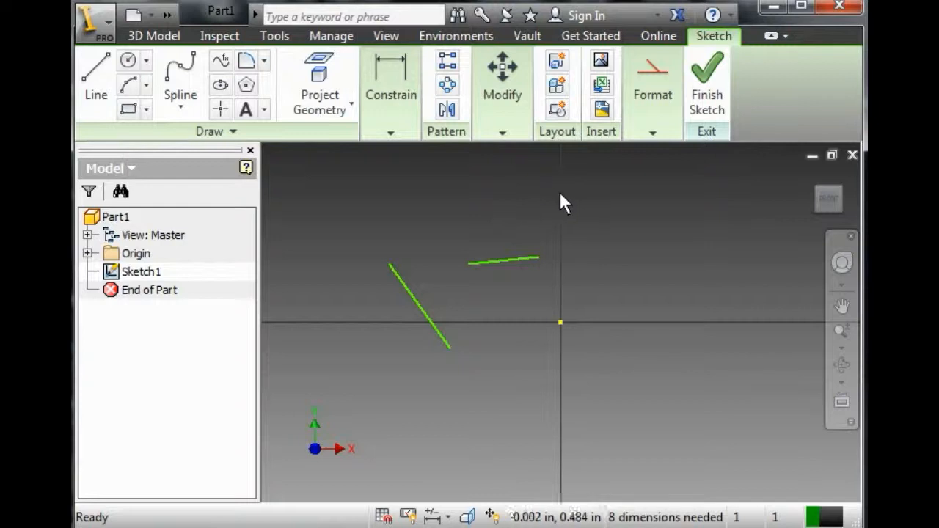
mouse_move(535, 223)
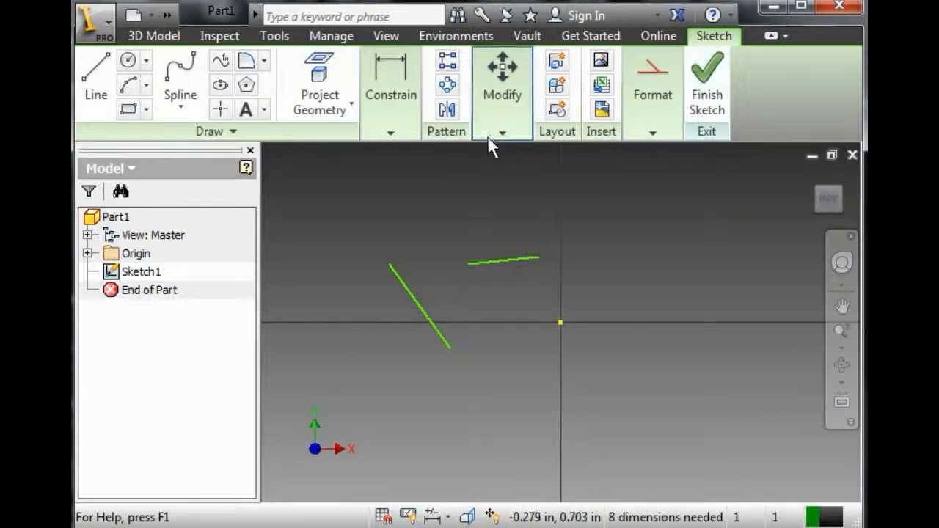
Apply a Parallel constraint, selecting the first of the two lines.
click(391, 135)
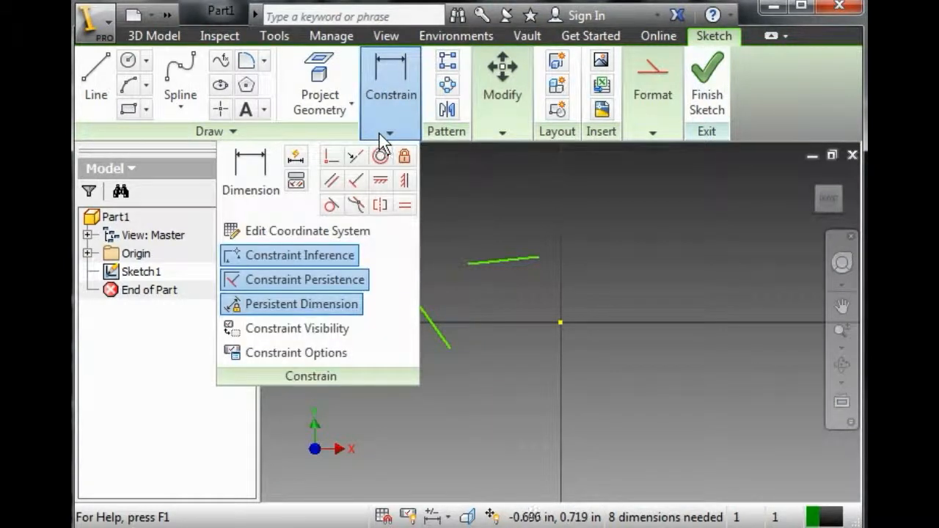
mouse_move(382, 182)
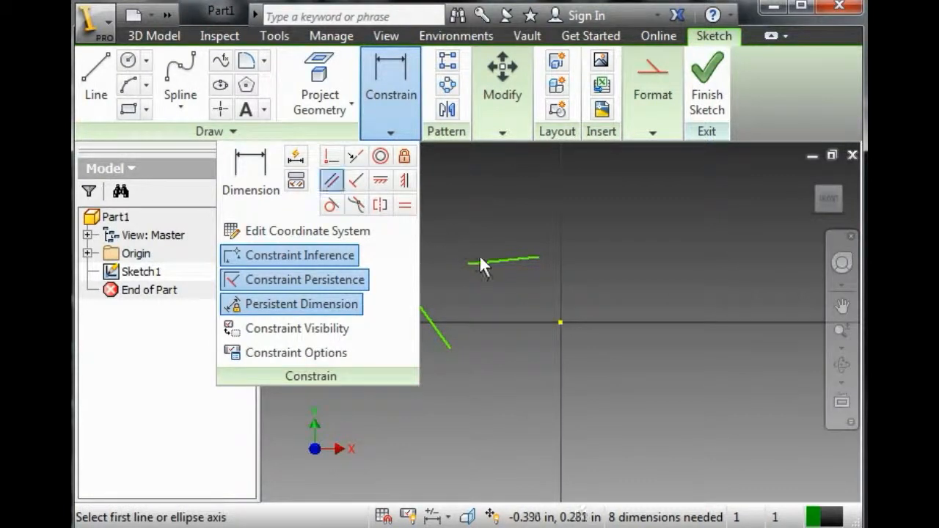
click(506, 262)
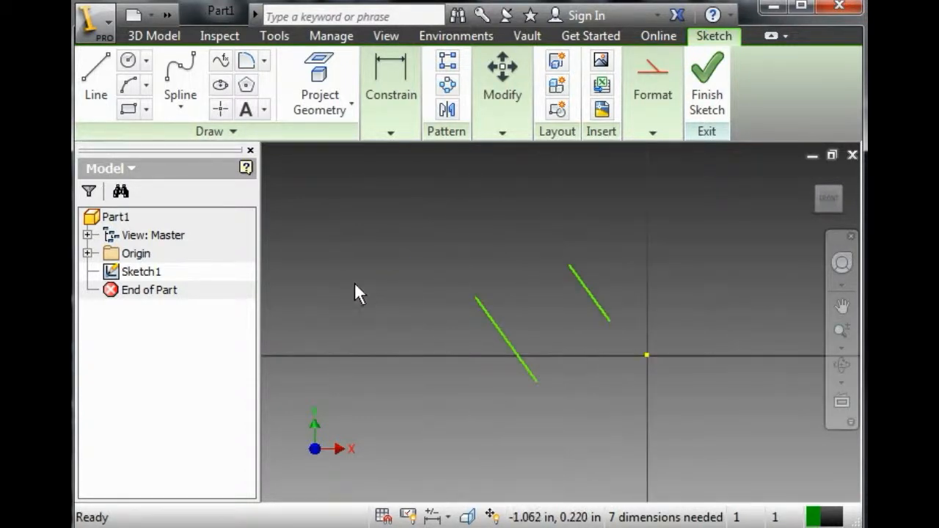
Show All Constraints (F8) so the parallel symbols appear on both lines.
right_click(360, 292)
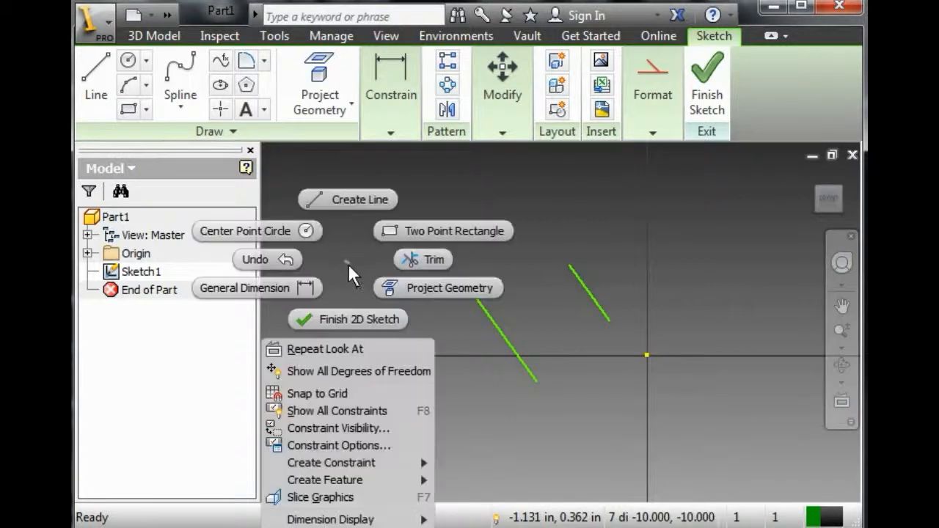
mouse_move(352, 375)
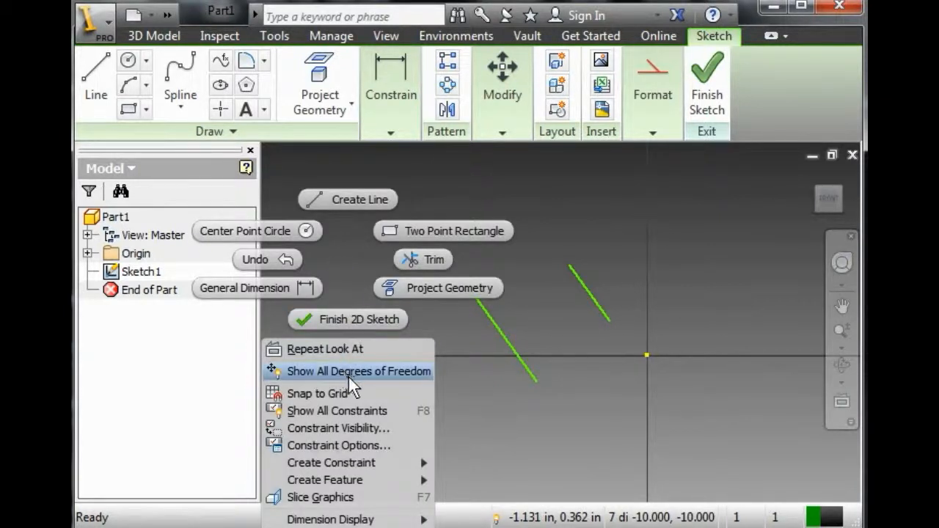
mouse_move(365, 411)
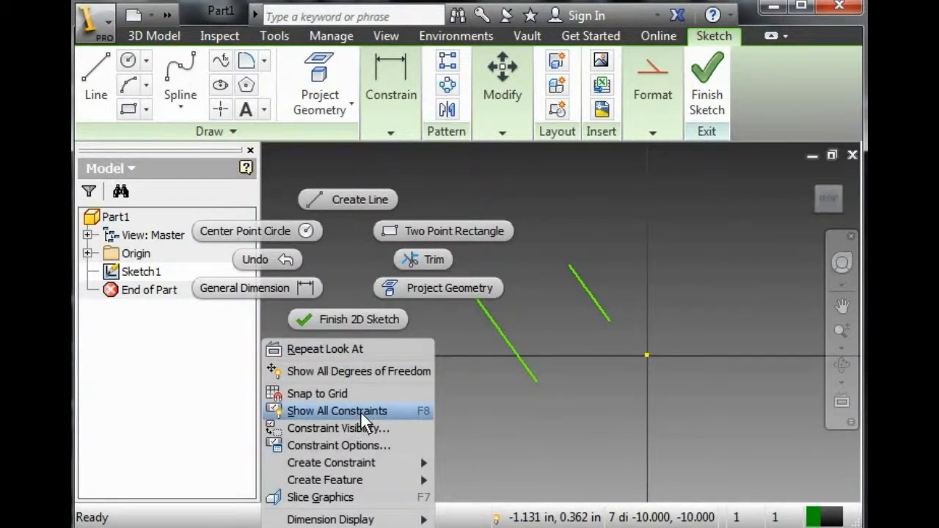
click(338, 411)
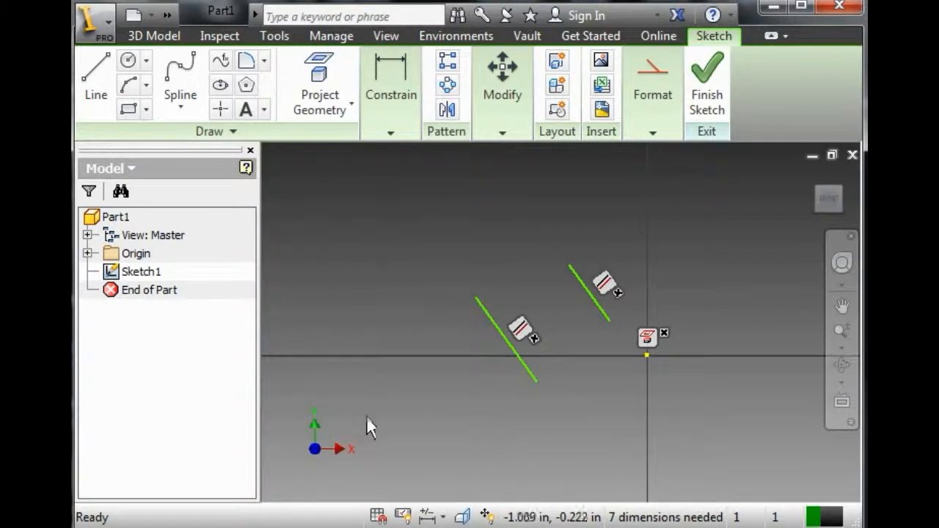
mouse_move(417, 409)
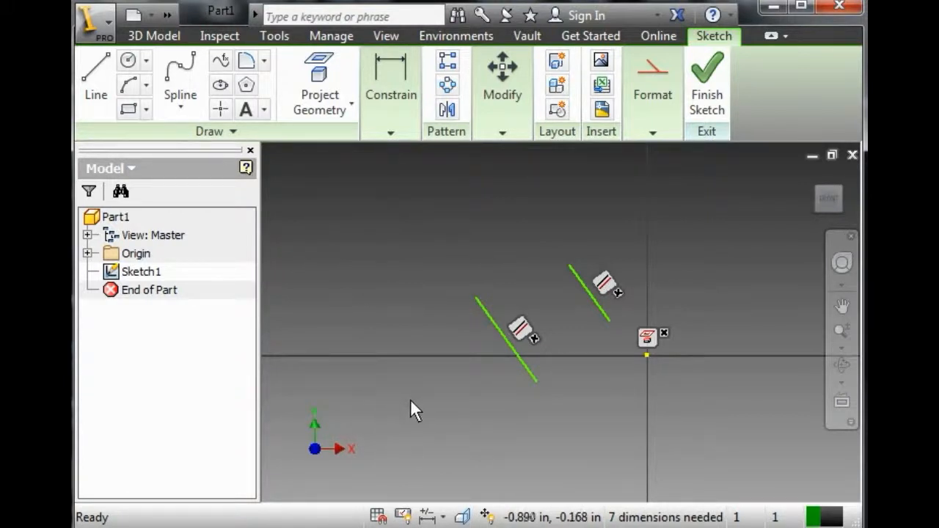
mouse_move(428, 405)
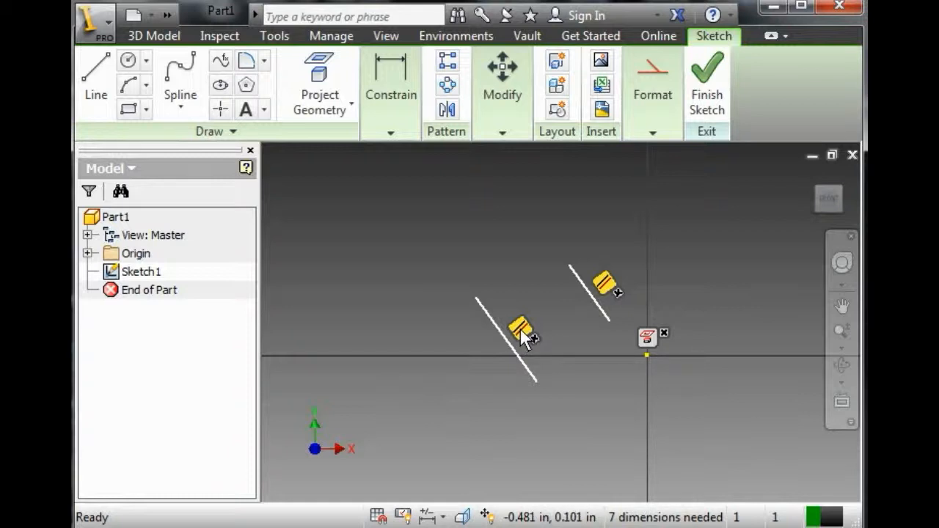
mouse_move(523, 336)
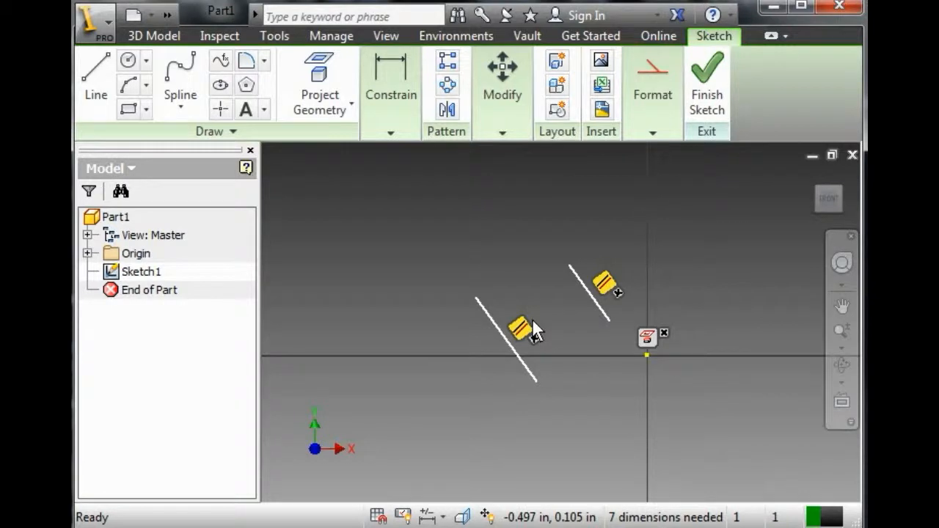
mouse_move(529, 341)
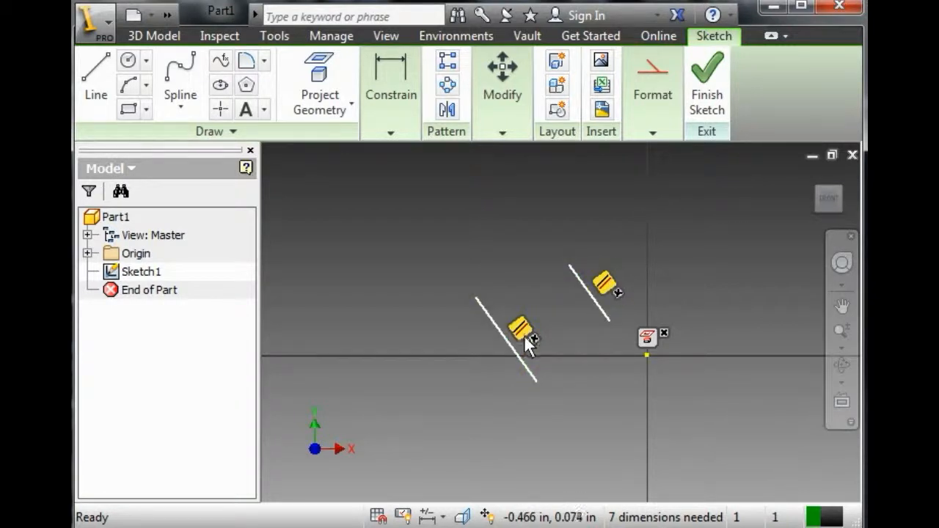
mouse_move(526, 338)
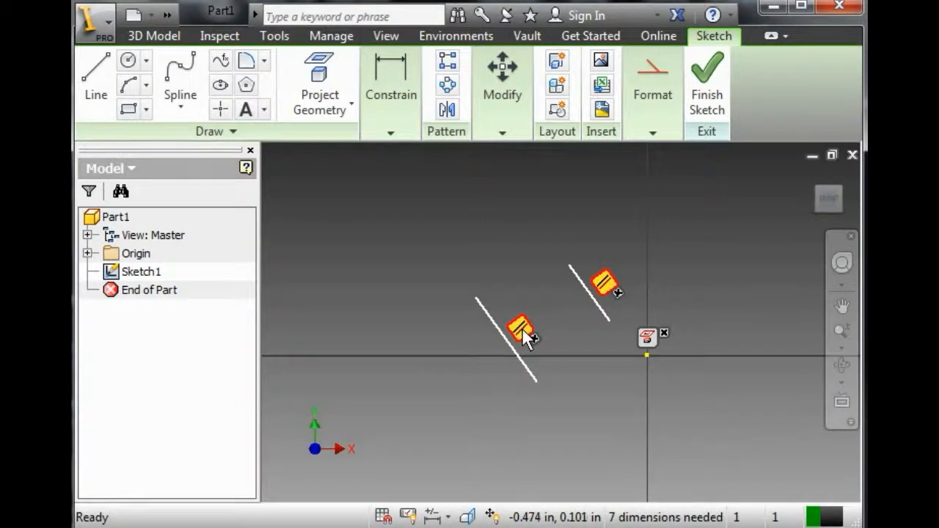
Bring up the delete options for the parallel constraint glyph between the lines.
right_click(521, 335)
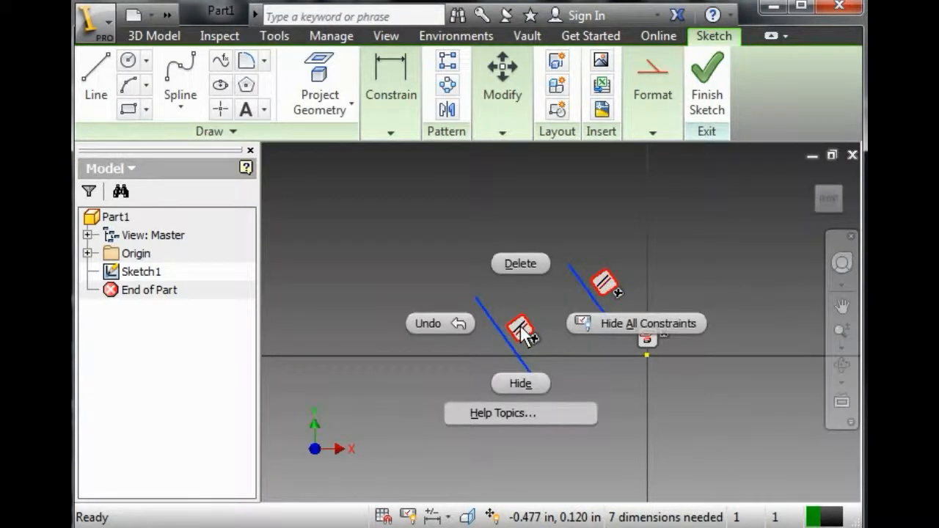
mouse_move(521, 264)
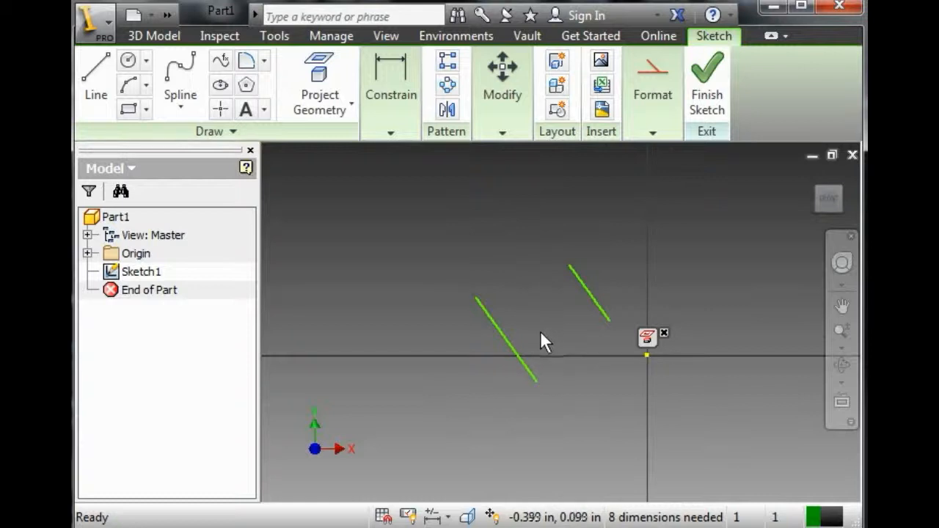
mouse_move(575, 323)
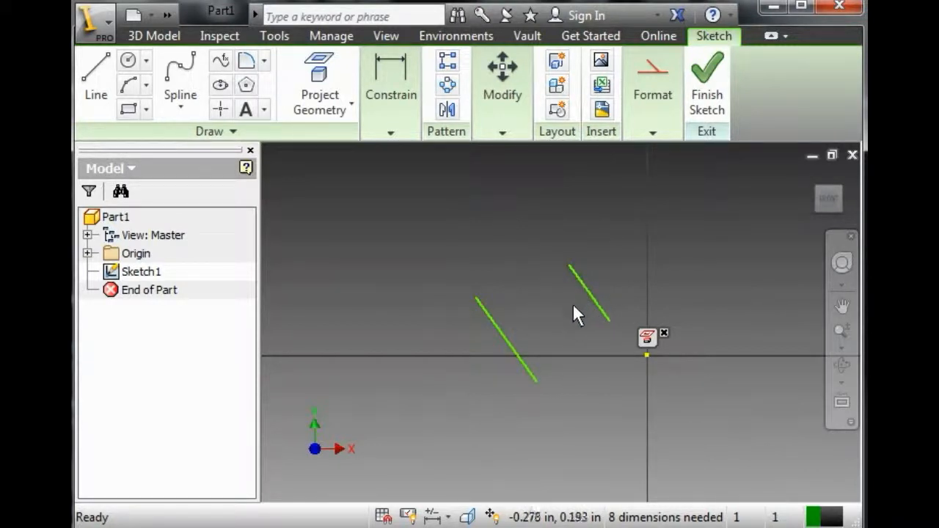
mouse_move(565, 323)
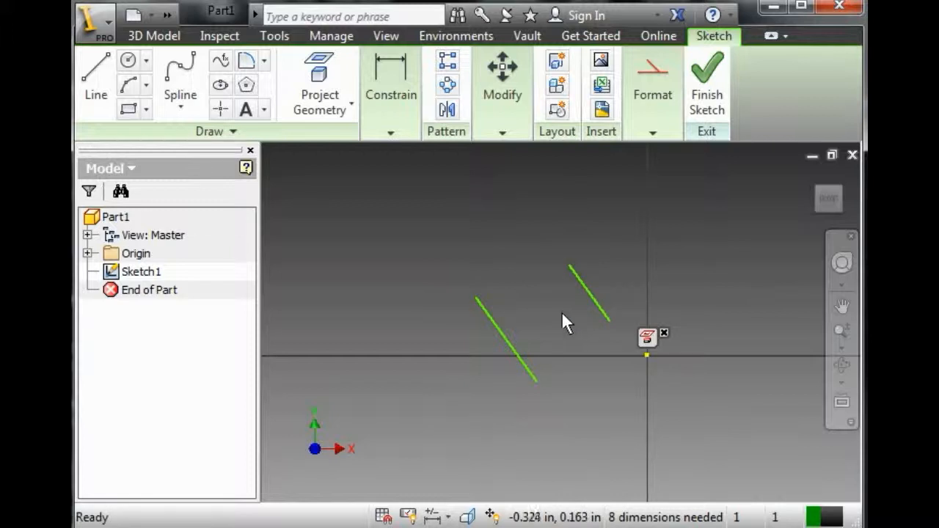
mouse_move(546, 326)
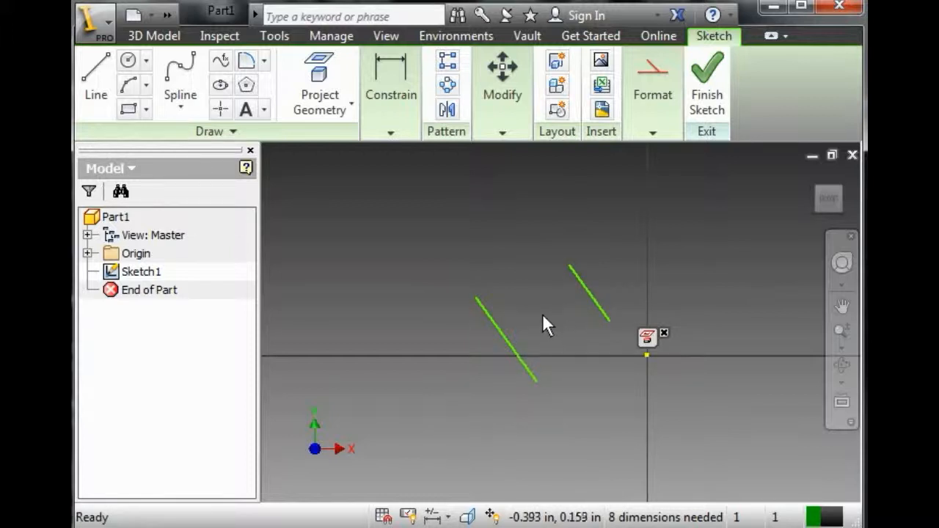
mouse_move(542, 336)
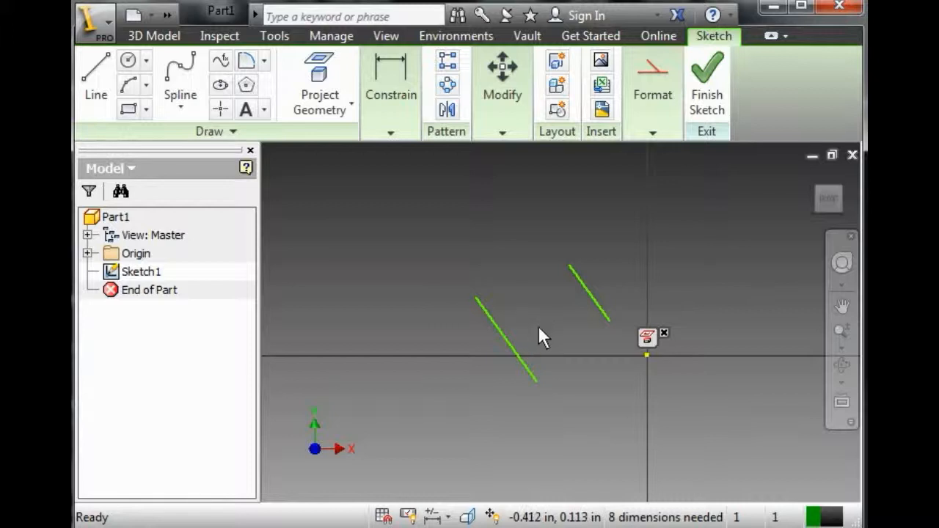
mouse_move(540, 331)
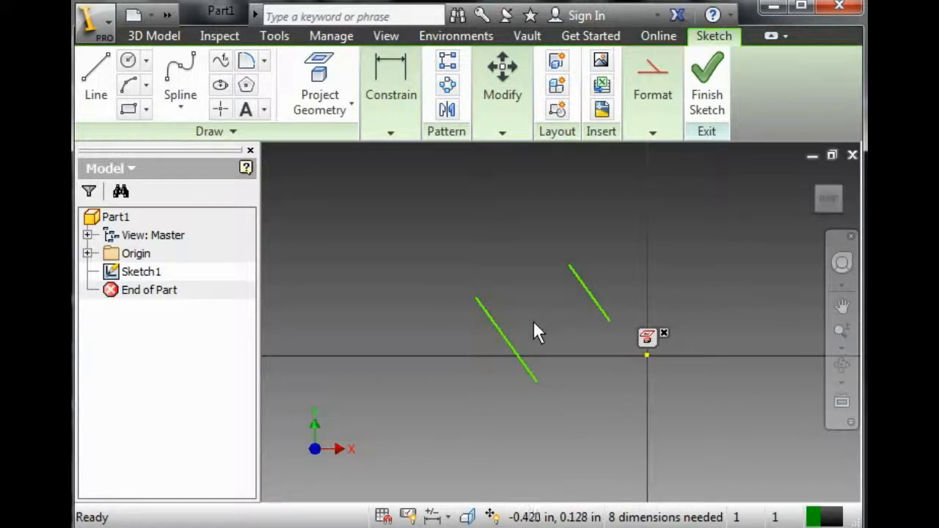
mouse_move(543, 341)
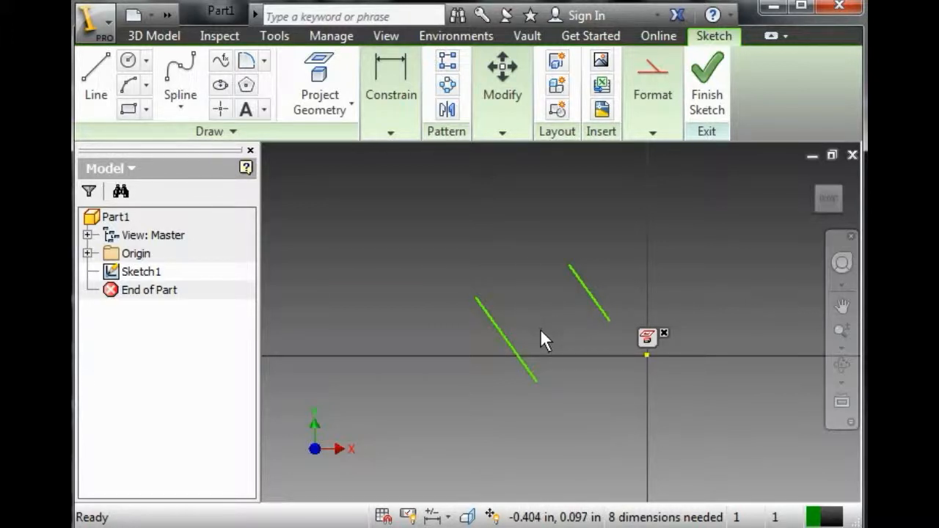